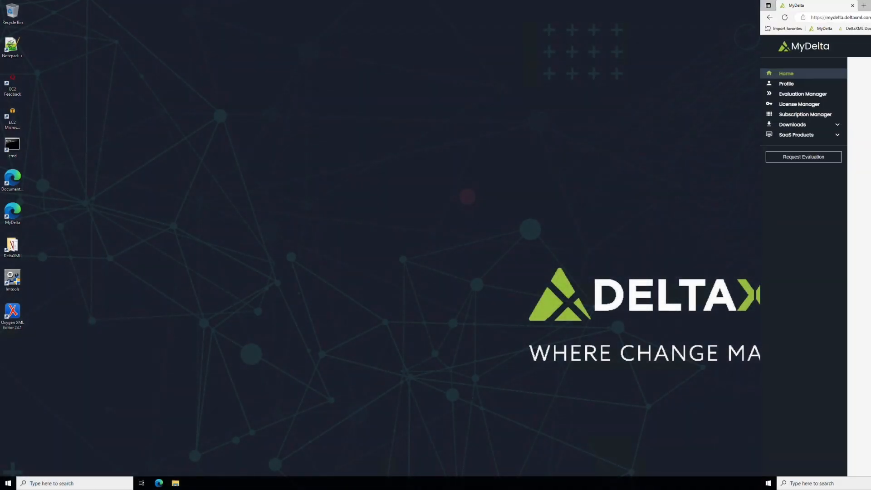
Step: Maximize MyDelta and show the My Downloads page of product releases
{"action": "left_click", "coordinate": [843, 5]}
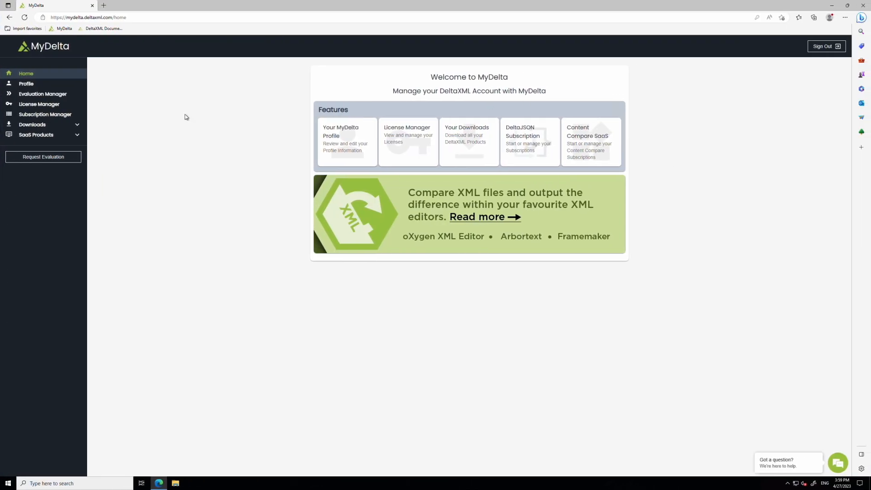
{"action": "left_click", "coordinate": [32, 124]}
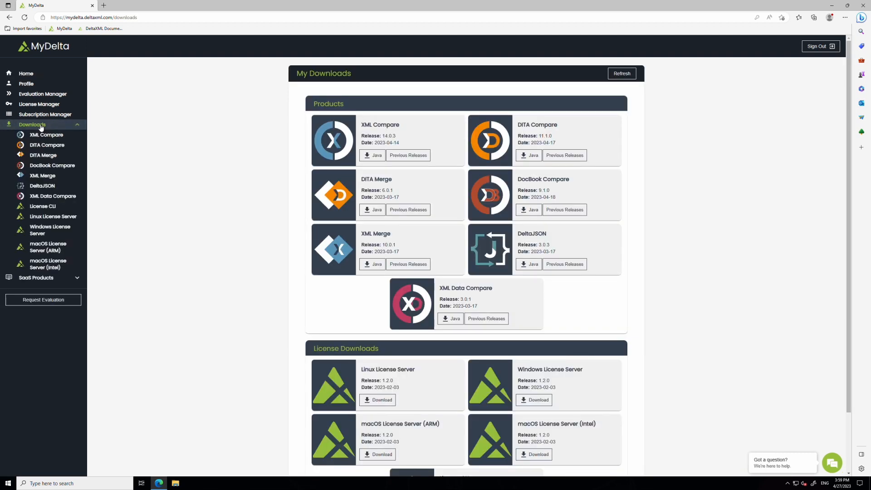
{"action": "mouse_move", "coordinate": [48, 131]}
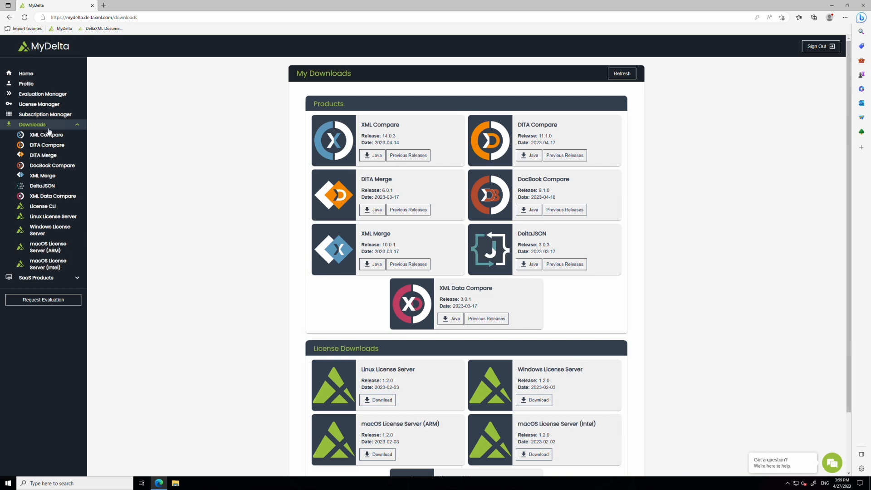
Step: Download the XML Compare 14.0.3 Java zip and save it into C:\DeltaXML
{"action": "left_click", "coordinate": [372, 155]}
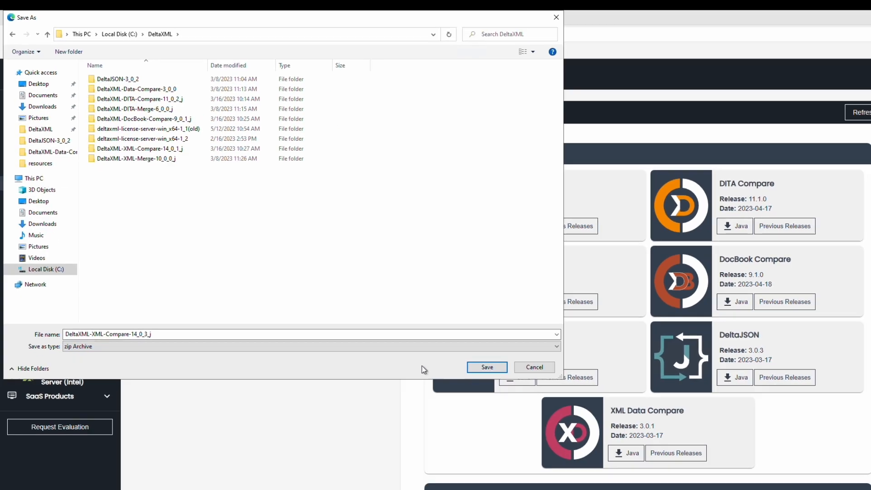
{"action": "left_click", "coordinate": [486, 366]}
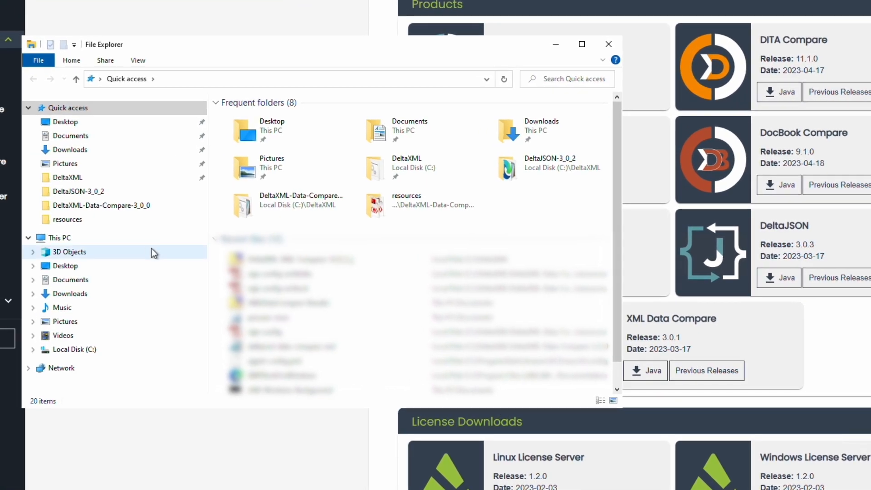
Step: Go to C:\DeltaXML and bring up Extract All for the XML Compare 14.0.3 zip
{"action": "left_click", "coordinate": [59, 238]}
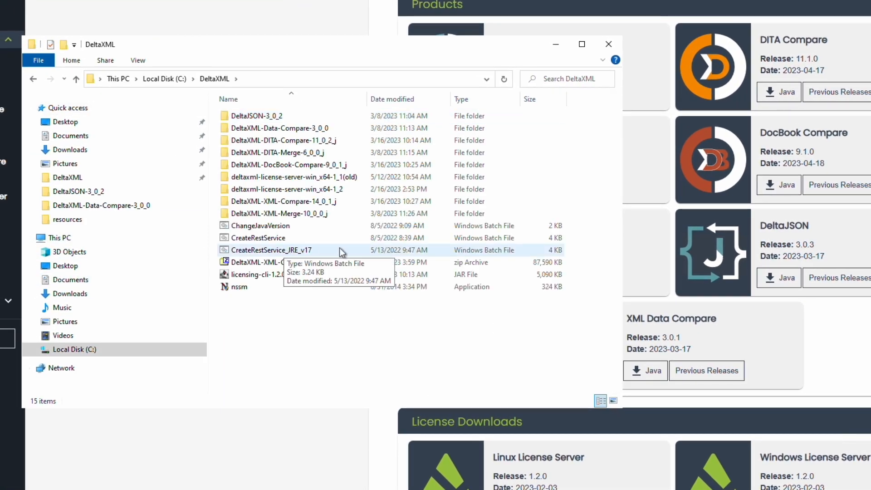
{"action": "right_click", "coordinate": [278, 262]}
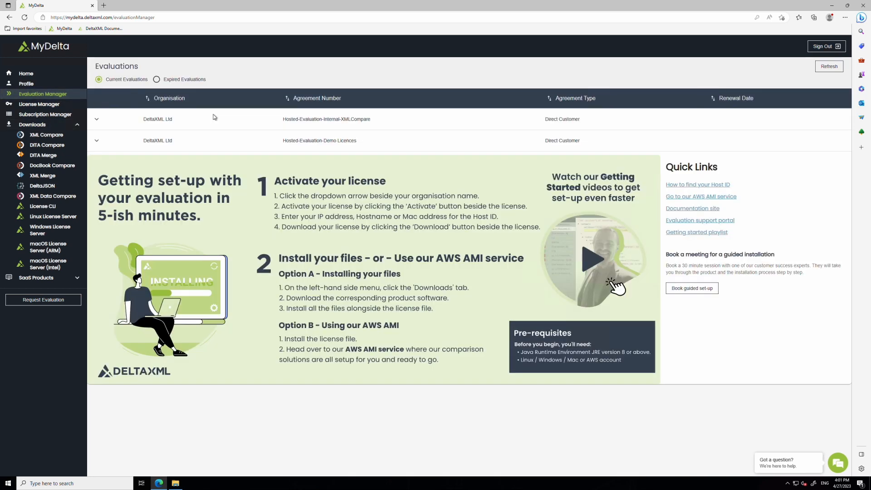
{"action": "mouse_move", "coordinate": [405, 81]}
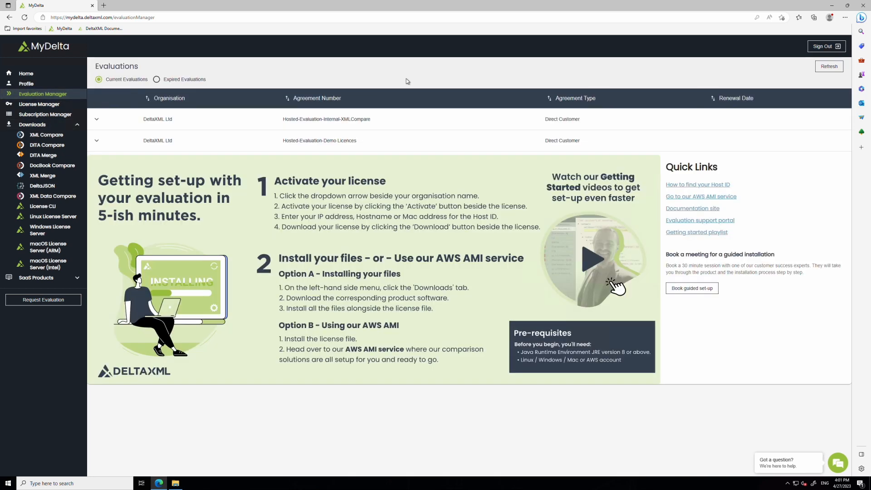
Step: Expand the XML Compare evaluation to licence 3 and start its activation
{"action": "left_click", "coordinate": [96, 119]}
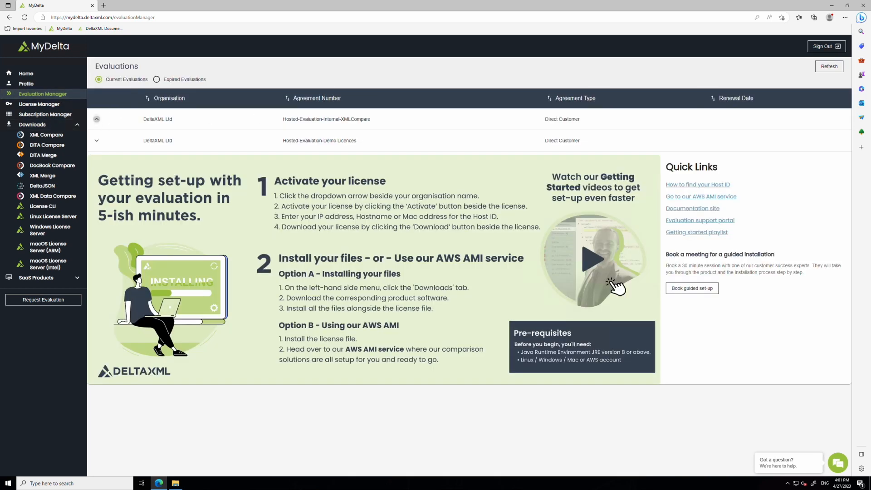
{"action": "left_click", "coordinate": [97, 119]}
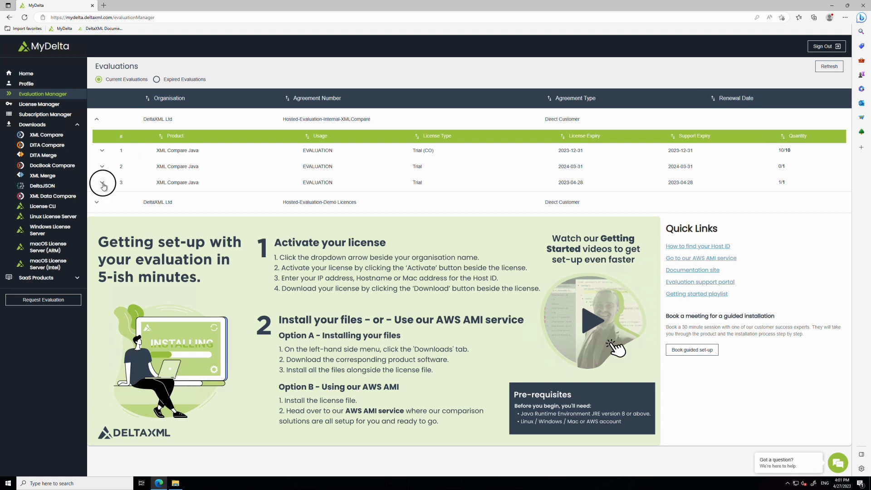
{"action": "left_click", "coordinate": [102, 182]}
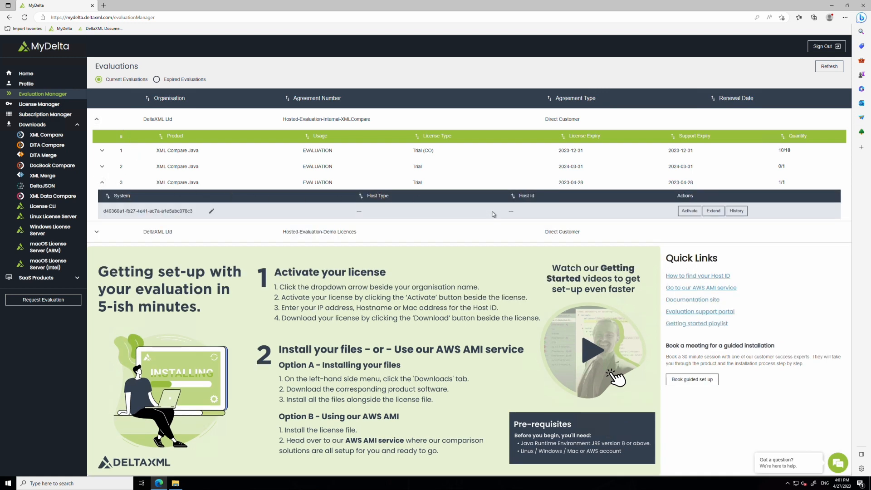
{"action": "left_click", "coordinate": [688, 210]}
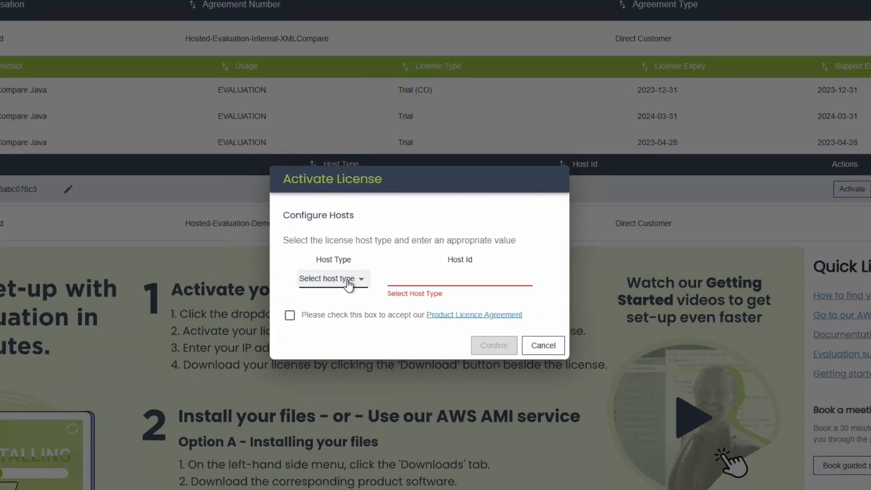
Step: Activate the licence by Hostname with Host Id deltaxml-win, accepting the agreement and confirming
{"action": "left_click", "coordinate": [331, 278]}
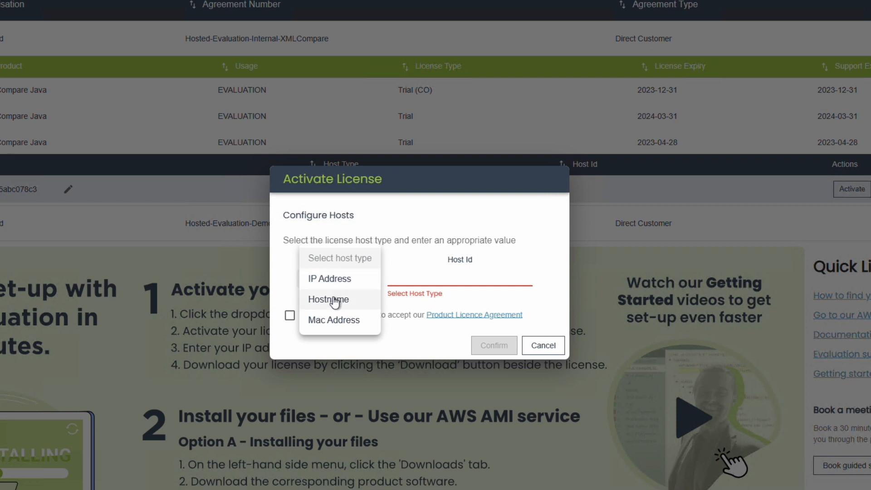
{"action": "left_click", "coordinate": [327, 299]}
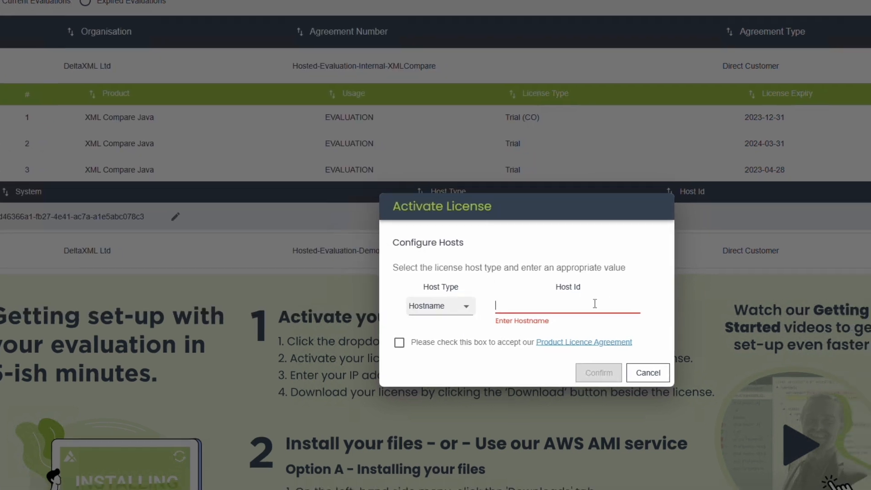
{"action": "type", "text": "deltaxml-win"}
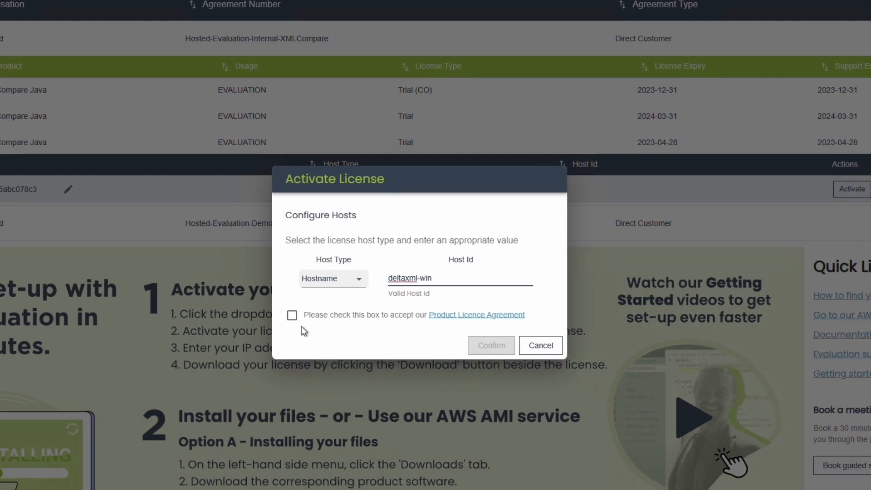
{"action": "left_click", "coordinate": [292, 314]}
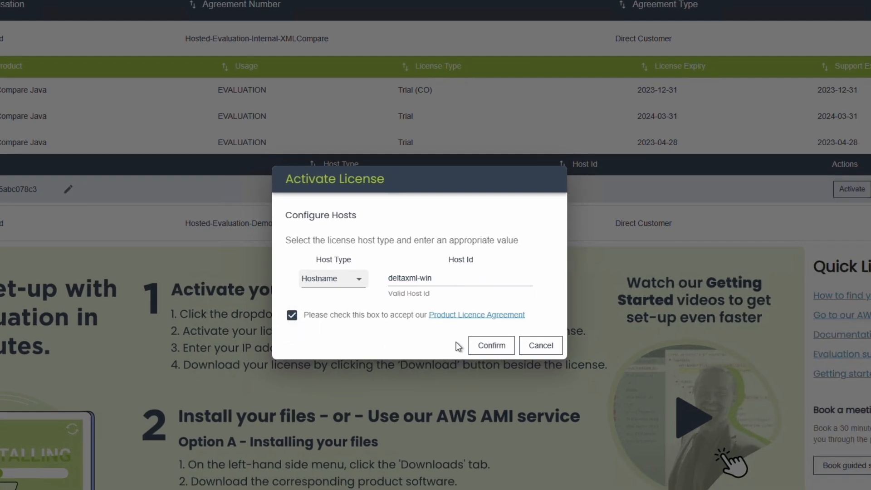
{"action": "left_click", "coordinate": [490, 344]}
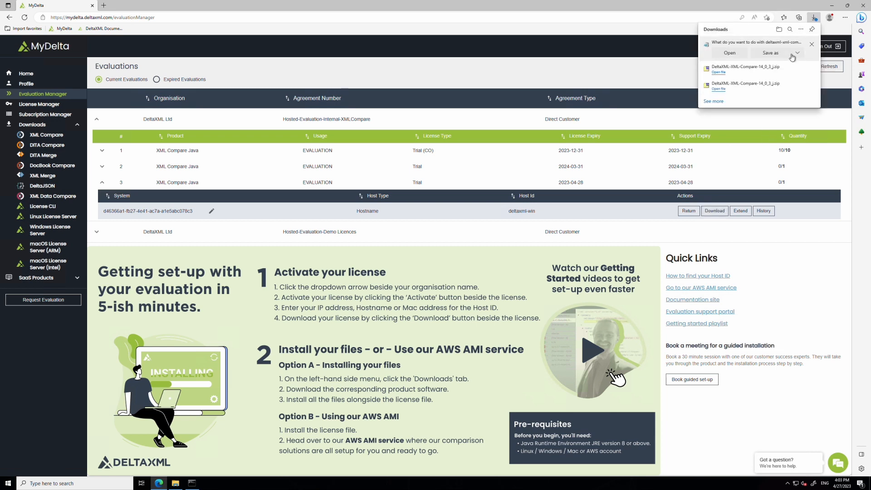
Step: Save the downloaded deltaxml-xml-compare.lic to the Desktop via Save as and dismiss the panel
{"action": "left_click", "coordinate": [797, 52]}
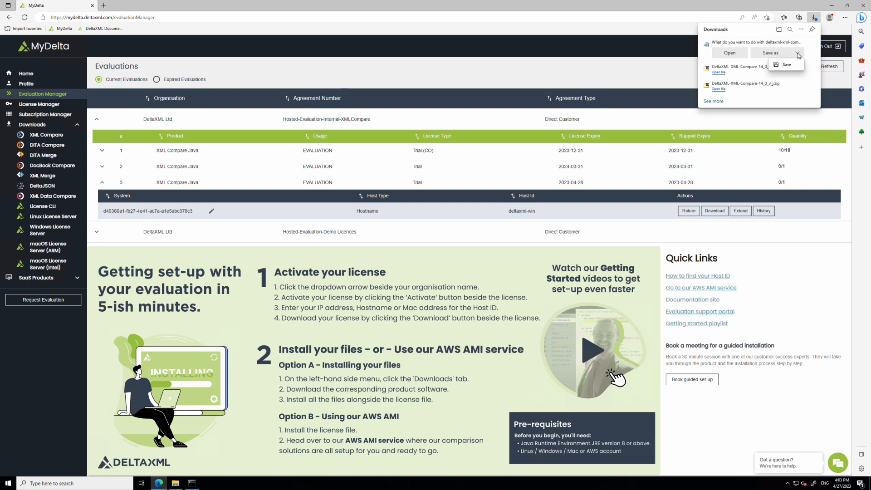
{"action": "left_click", "coordinate": [785, 65]}
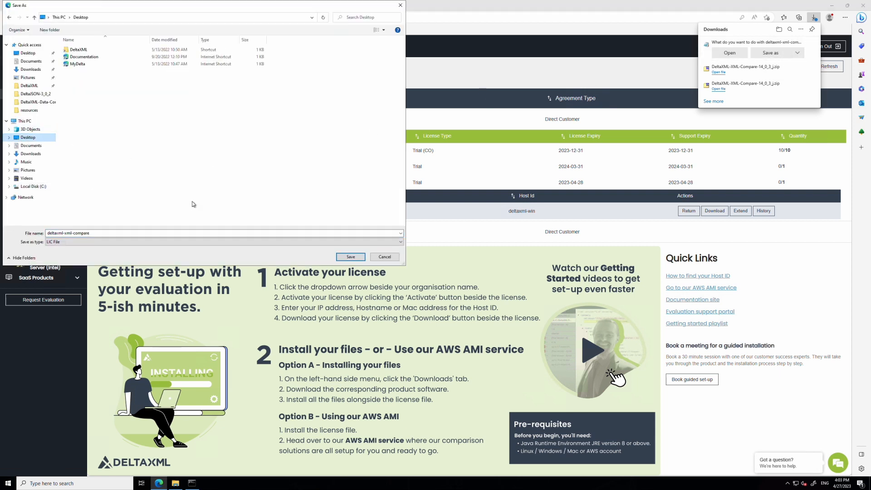
{"action": "left_click", "coordinate": [349, 256]}
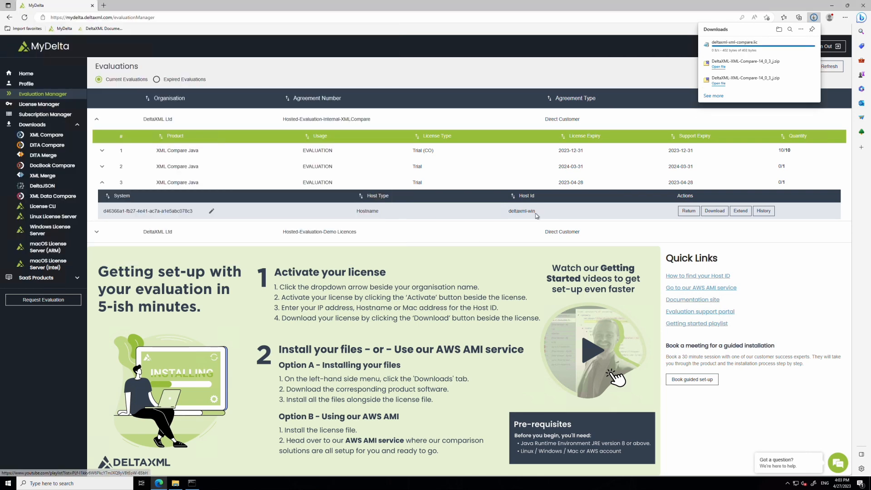
{"action": "left_click", "coordinate": [175, 482]}
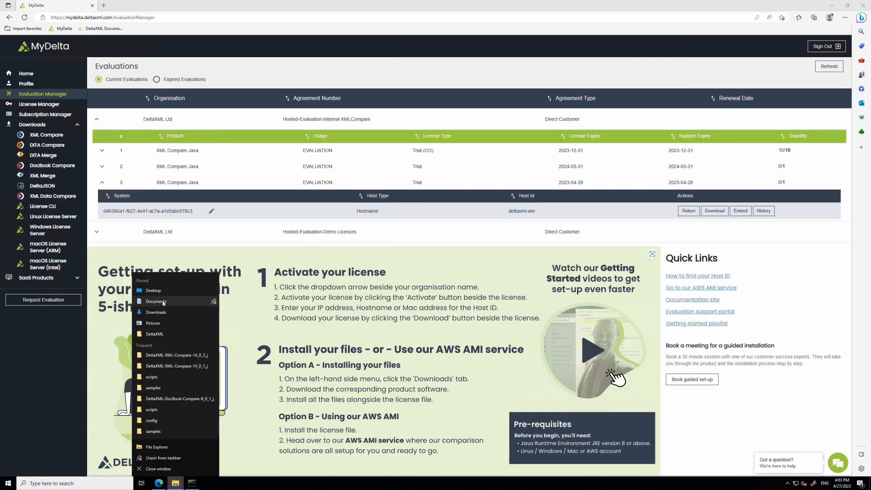
Step: In a second File Explorer window on the Desktop, copy deltaxml-xml-compare.lic
{"action": "left_click", "coordinate": [153, 290]}
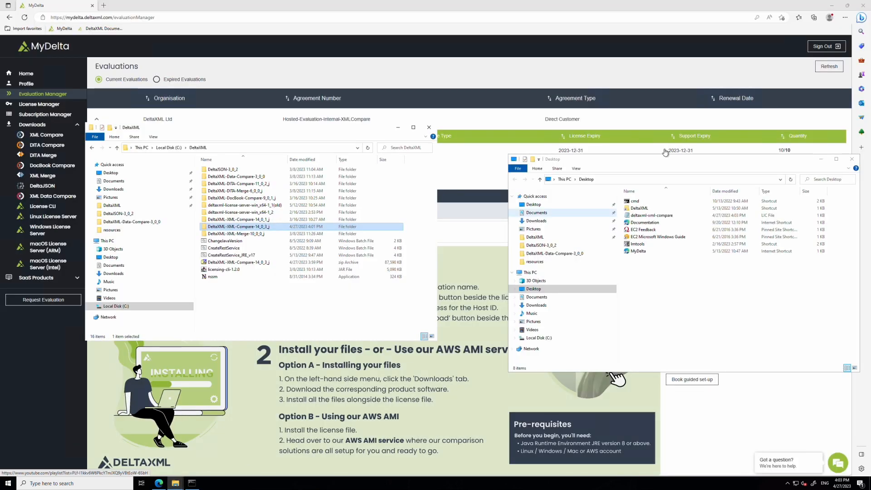
{"action": "left_click", "coordinate": [650, 215]}
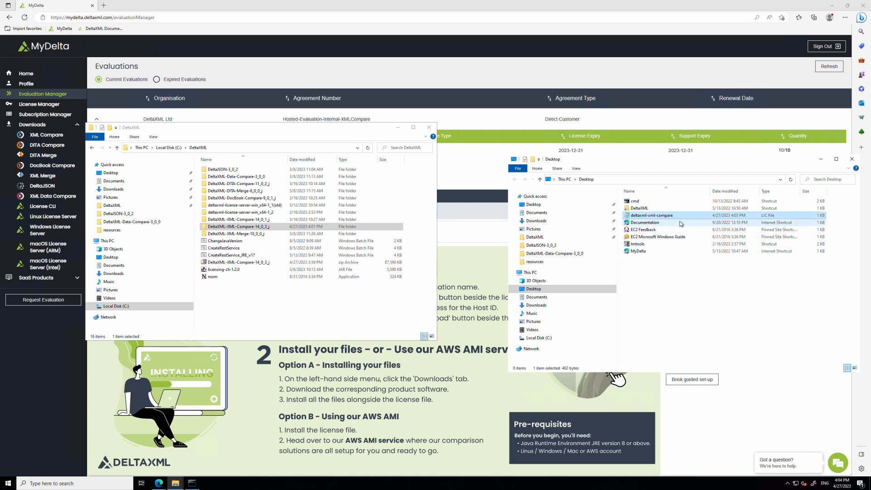
{"action": "right_click", "coordinate": [650, 215]}
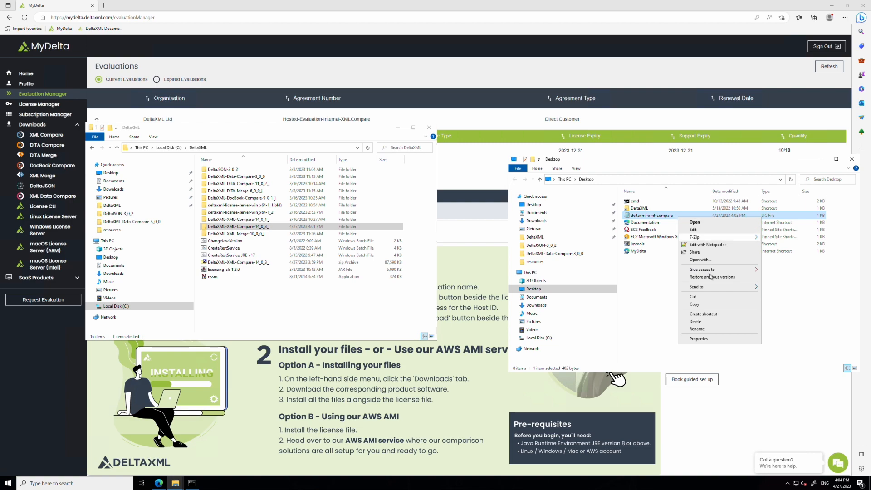
{"action": "left_click", "coordinate": [406, 327]}
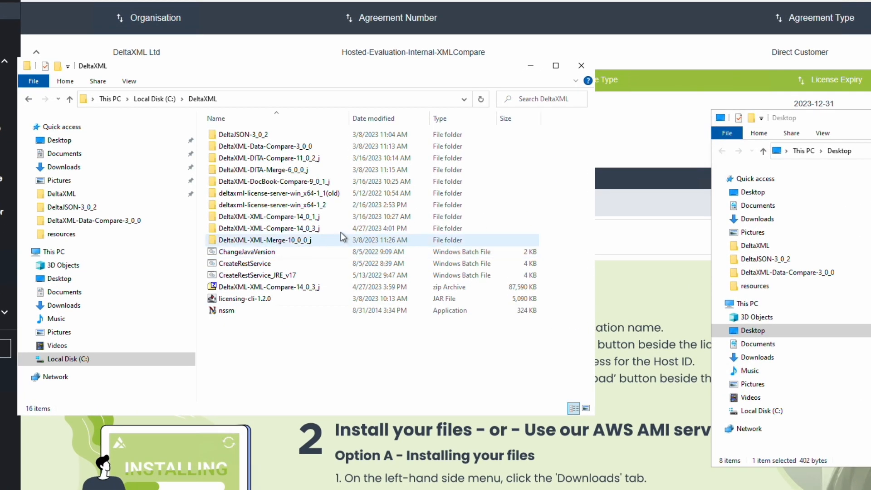
Step: Enter the DeltaXML-XML-Compare-14_0_3_j folder and select a file in its list
{"action": "double_click", "coordinate": [269, 228]}
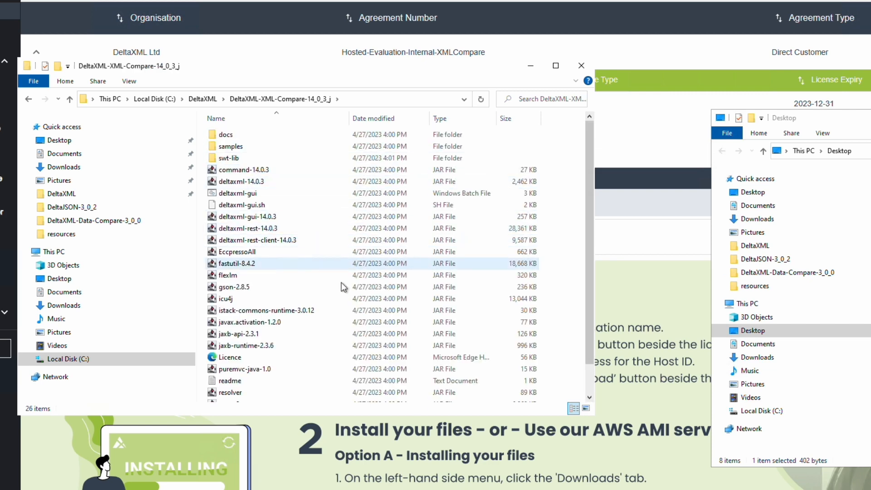
{"action": "left_click", "coordinate": [242, 169]}
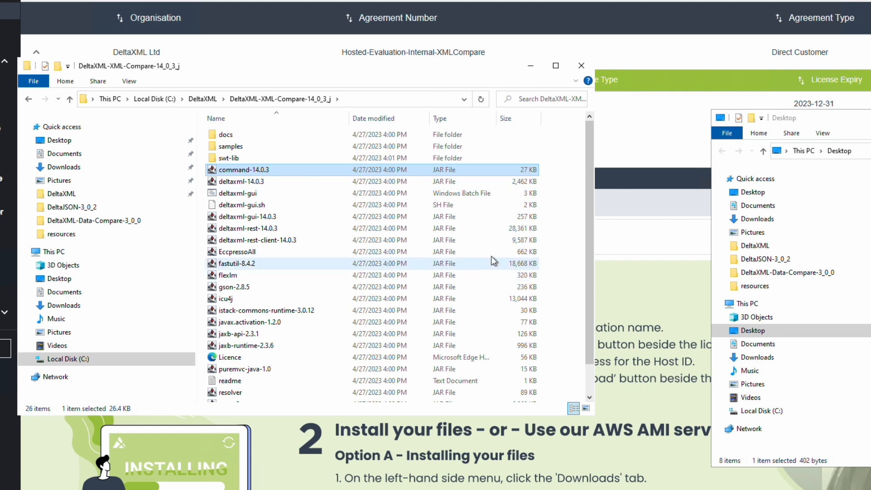